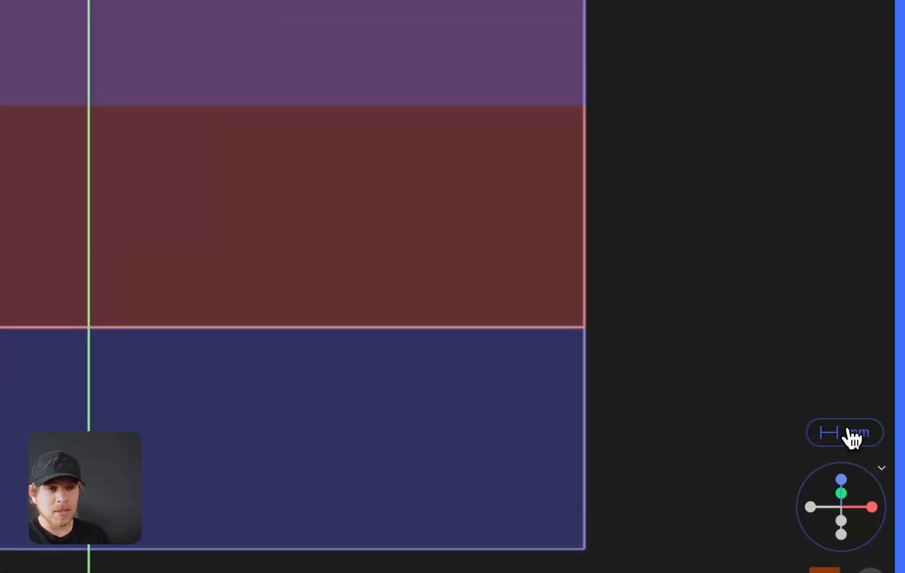
- Start a sketch on the XY plane and draw connected lines, the first two 58.44 and 30.41 long
{"action": "left_click", "coordinate": [843, 432]}
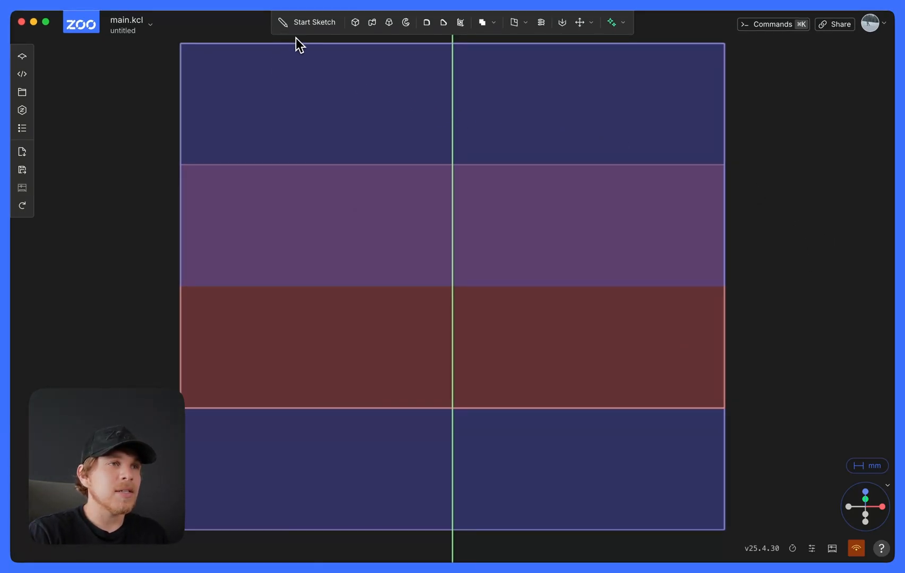
{"action": "left_click", "coordinate": [313, 22]}
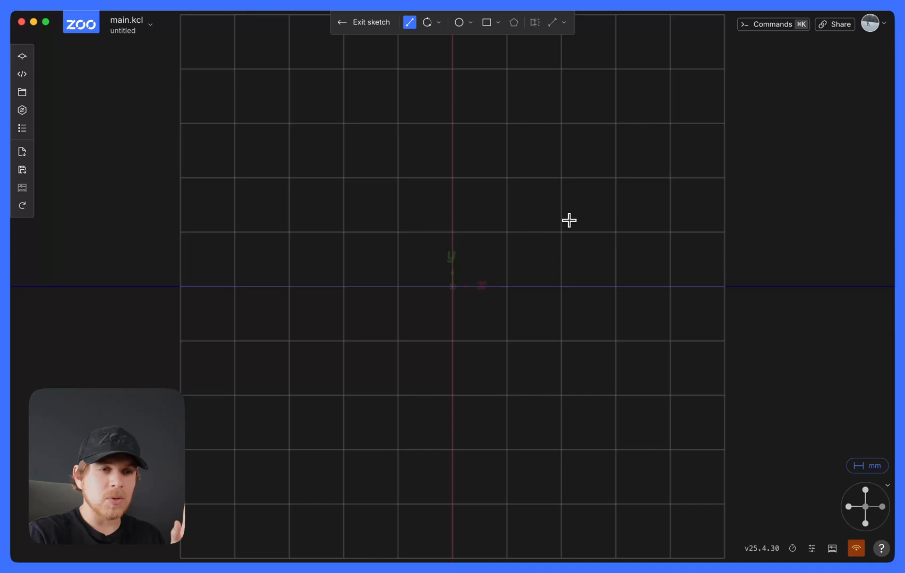
{"action": "mouse_move", "coordinate": [496, 205]}
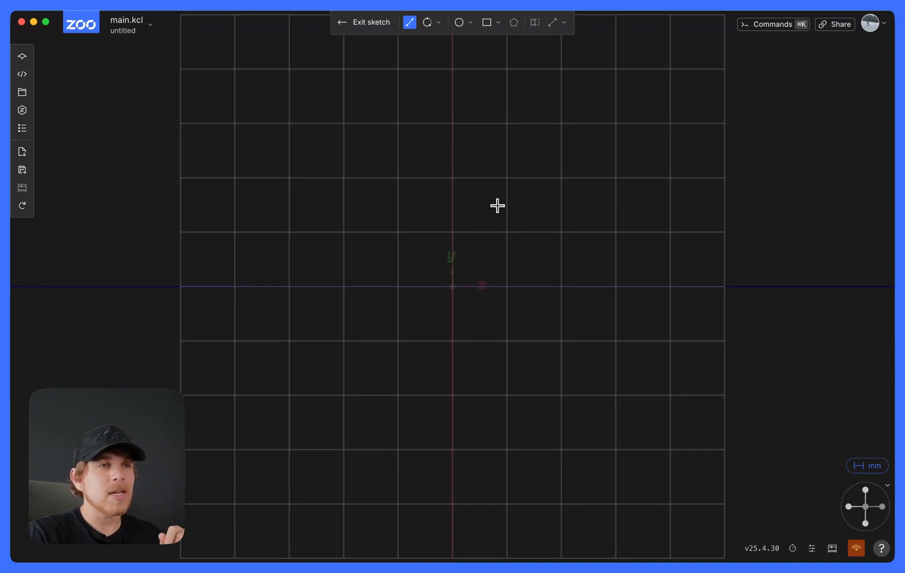
{"action": "mouse_move", "coordinate": [408, 22]}
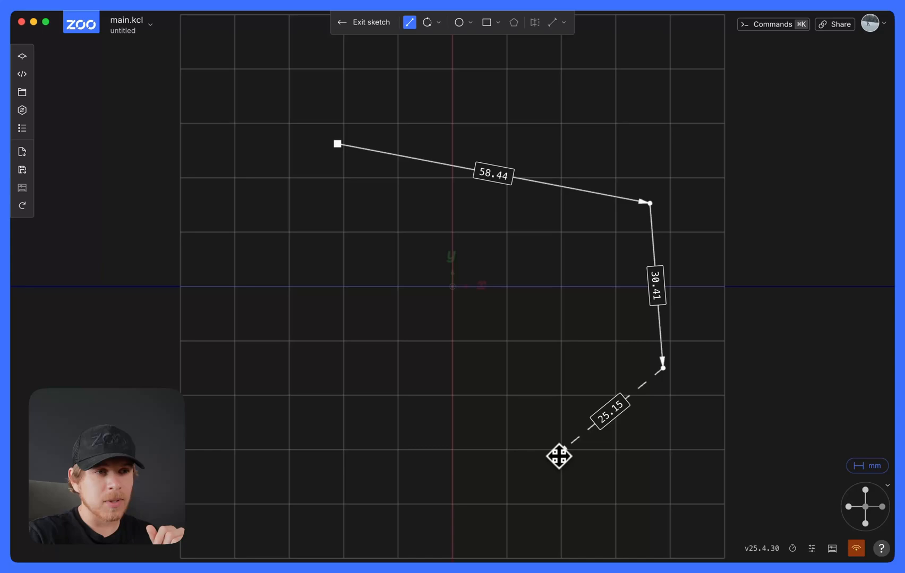
{"action": "left_click", "coordinate": [378, 458]}
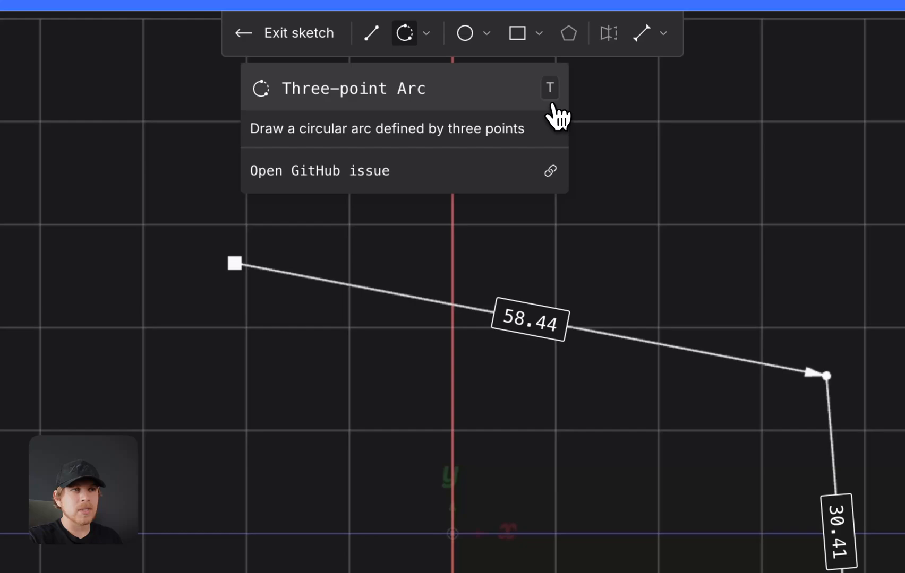
- Draw two three-point arcs on the left and an 18.72 line closing the profile
{"action": "left_click", "coordinate": [427, 33]}
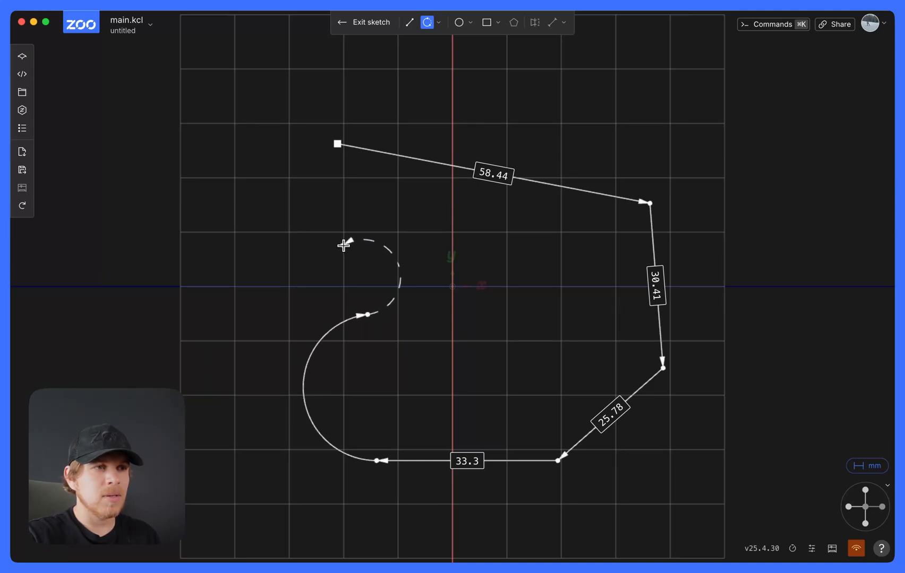
{"action": "left_click", "coordinate": [409, 22]}
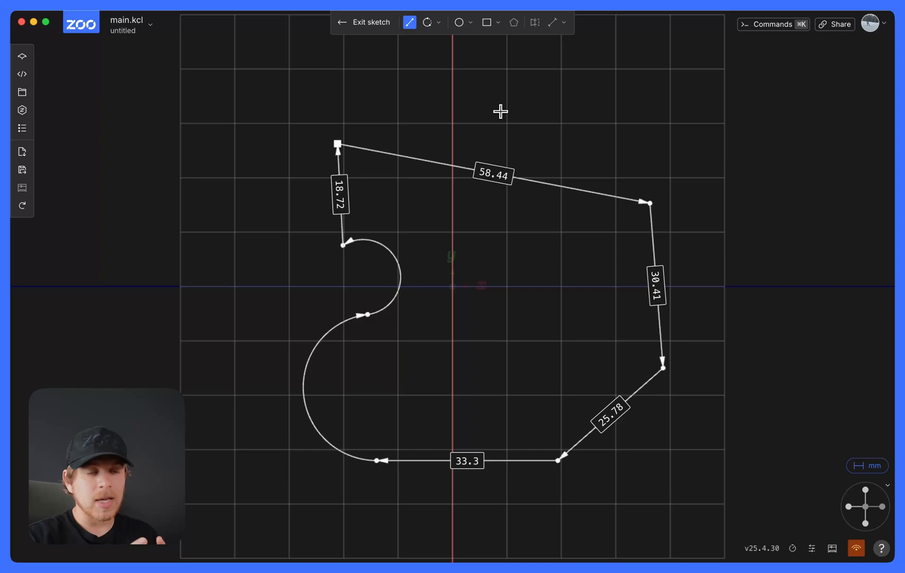
{"action": "mouse_move", "coordinate": [463, 102]}
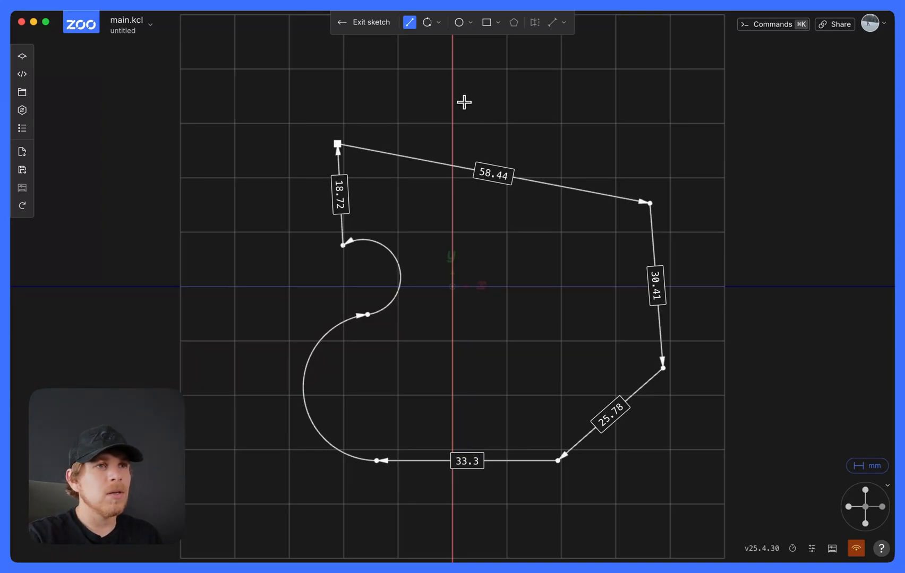
{"action": "mouse_move", "coordinate": [486, 22]}
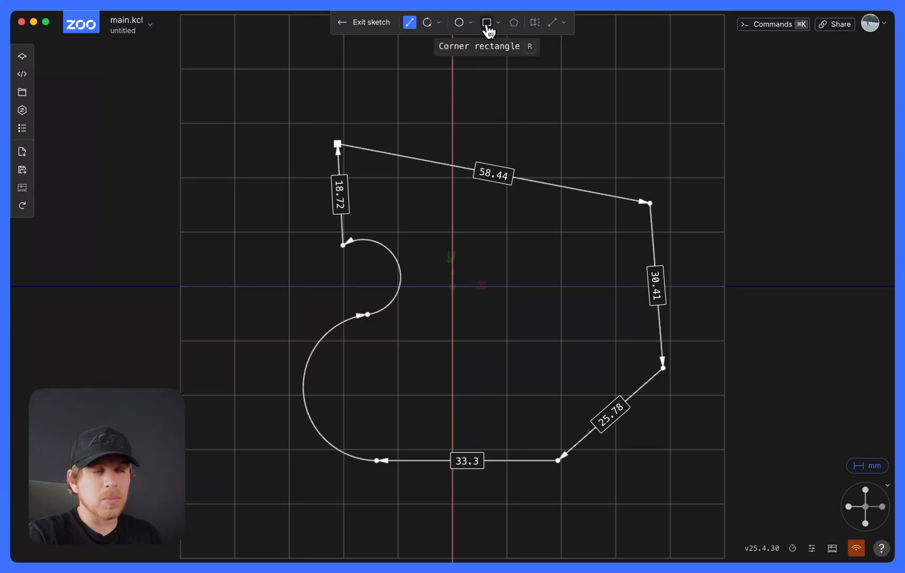
- Add a 26.21 by 9.29 corner rectangle top right and an 11.97-radius circle on the left
{"action": "left_click", "coordinate": [486, 22]}
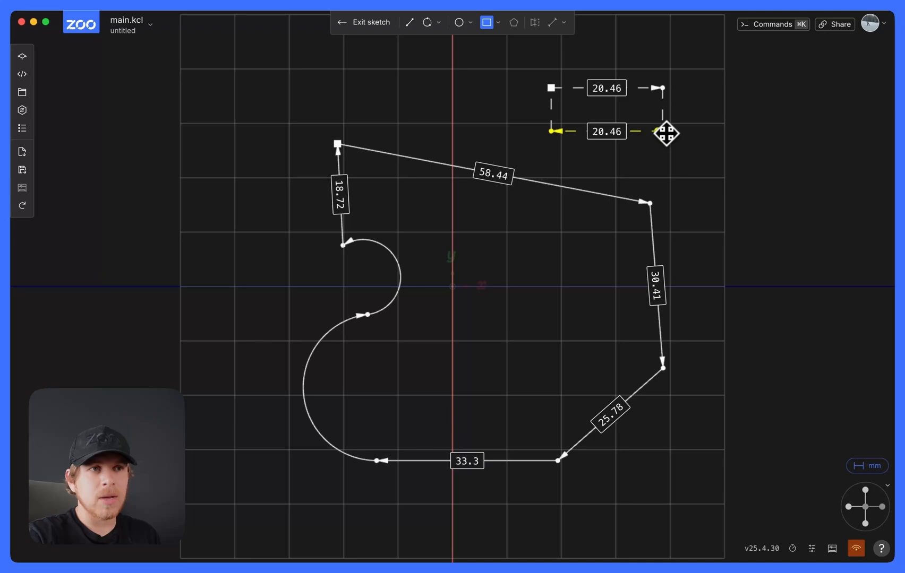
{"action": "mouse_move", "coordinate": [460, 23]}
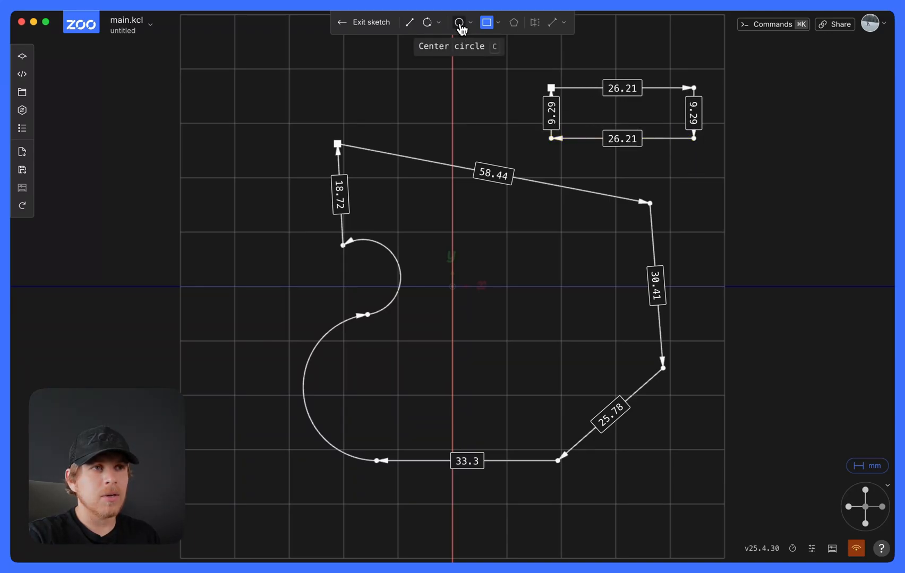
{"action": "left_click", "coordinate": [458, 22]}
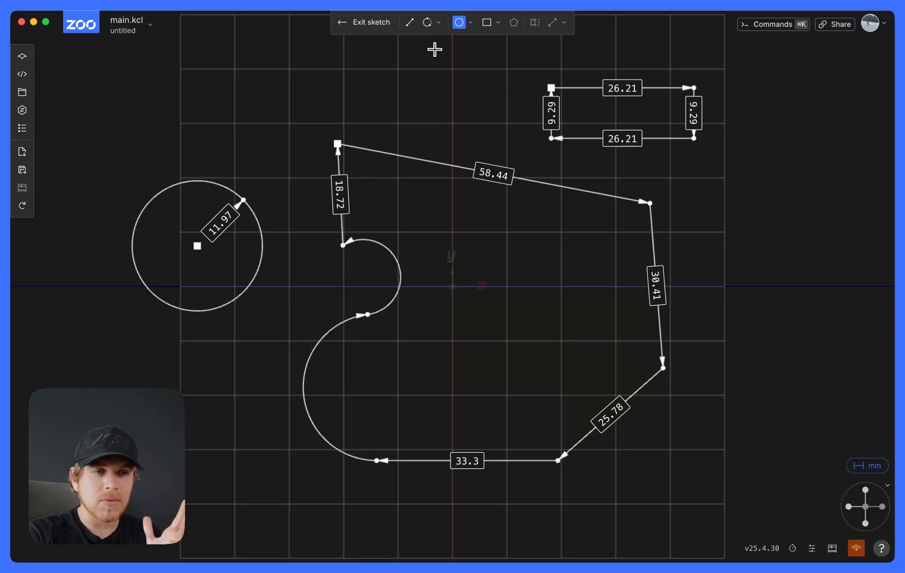
{"action": "mouse_move", "coordinate": [530, 227]}
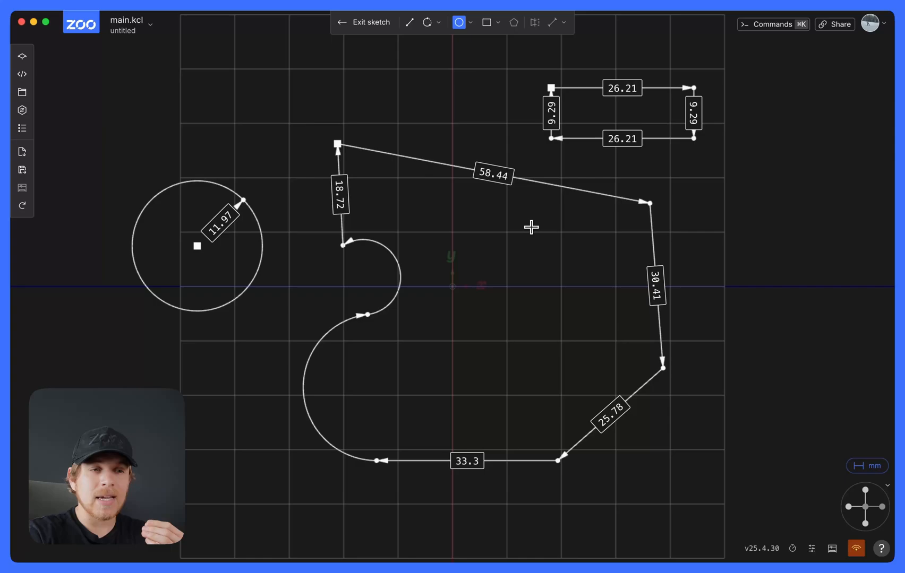
{"action": "mouse_move", "coordinate": [540, 234]}
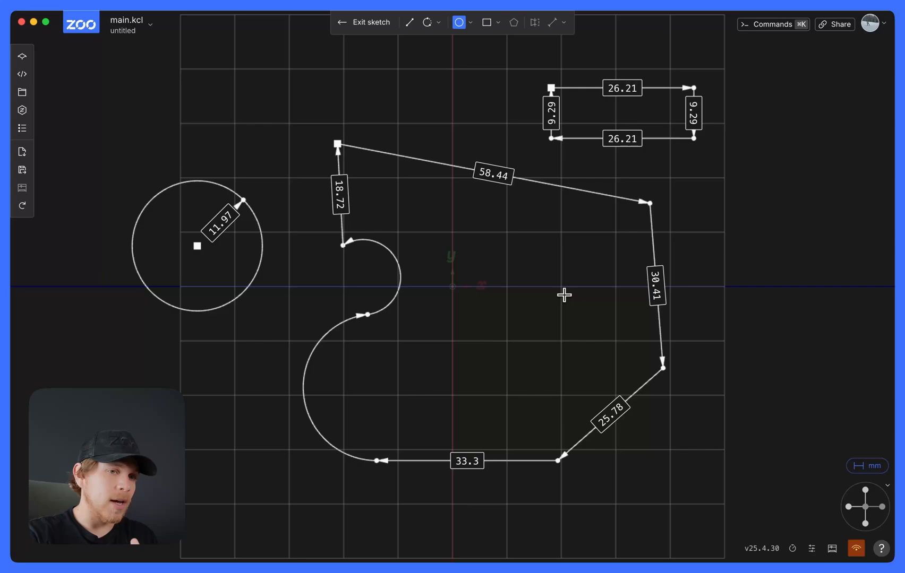
{"action": "mouse_move", "coordinate": [407, 49]}
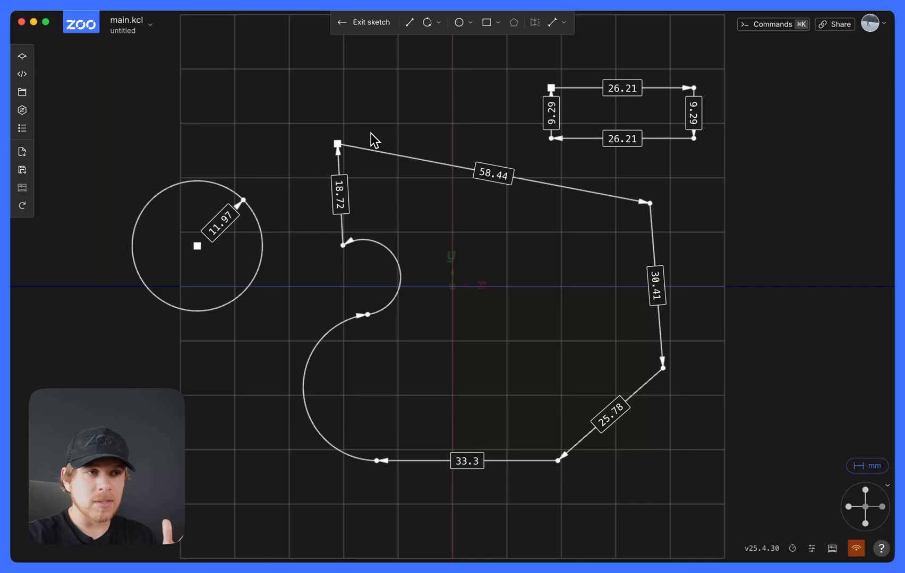
- Move the rectangle up and constrain the profile's top line horizontal at 57.41
{"action": "left_click", "coordinate": [550, 88]}
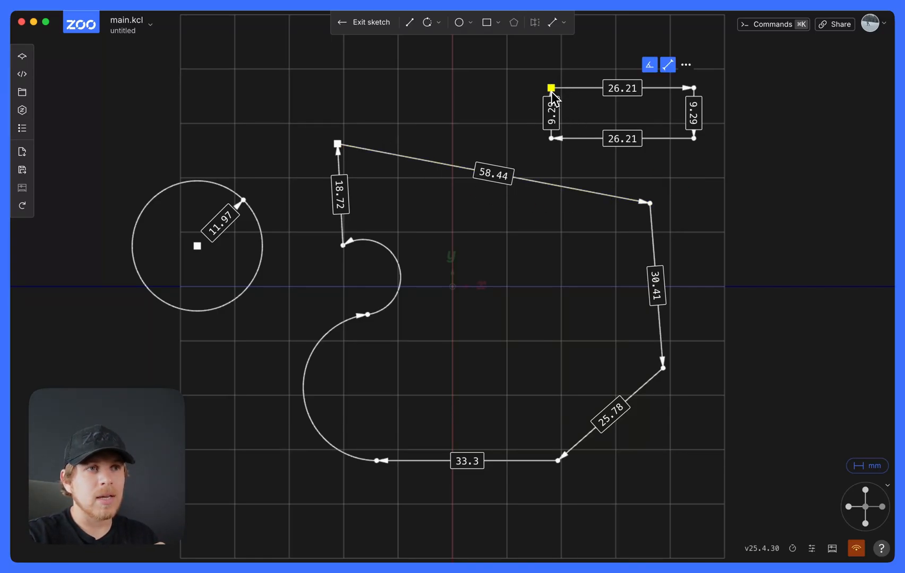
{"action": "left_click", "coordinate": [555, 202]}
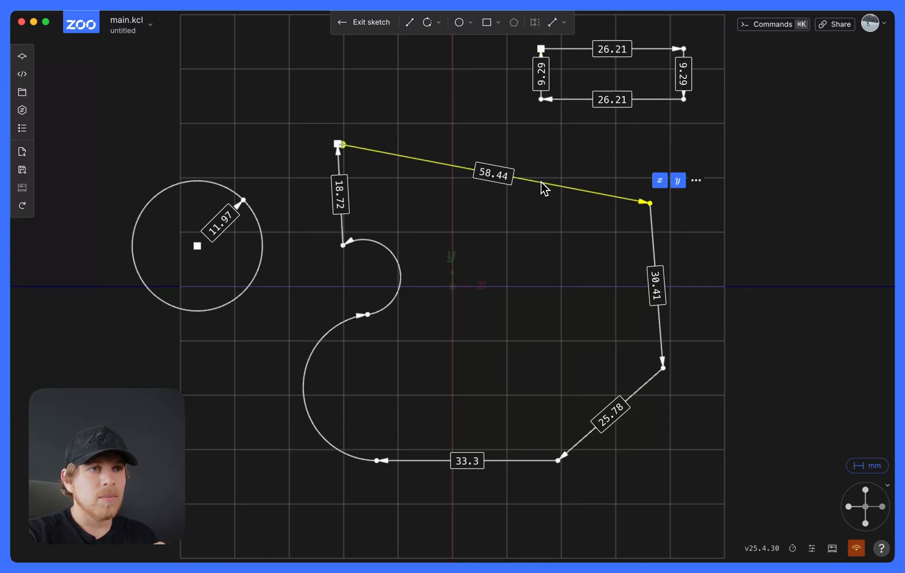
{"action": "left_click", "coordinate": [563, 22]}
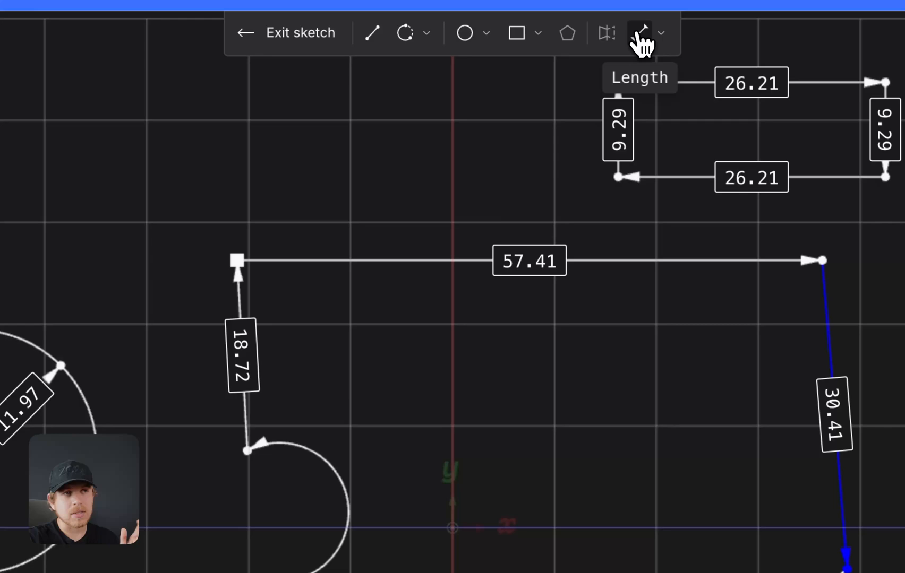
- Constrain the right line to a length of 27, stored as length001
{"action": "left_click", "coordinate": [639, 32]}
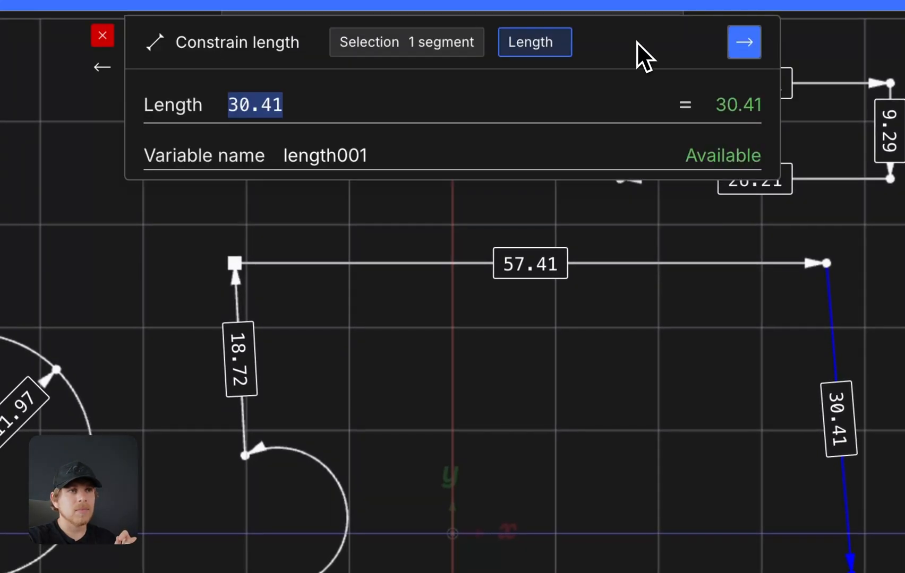
{"action": "type", "text": "27"}
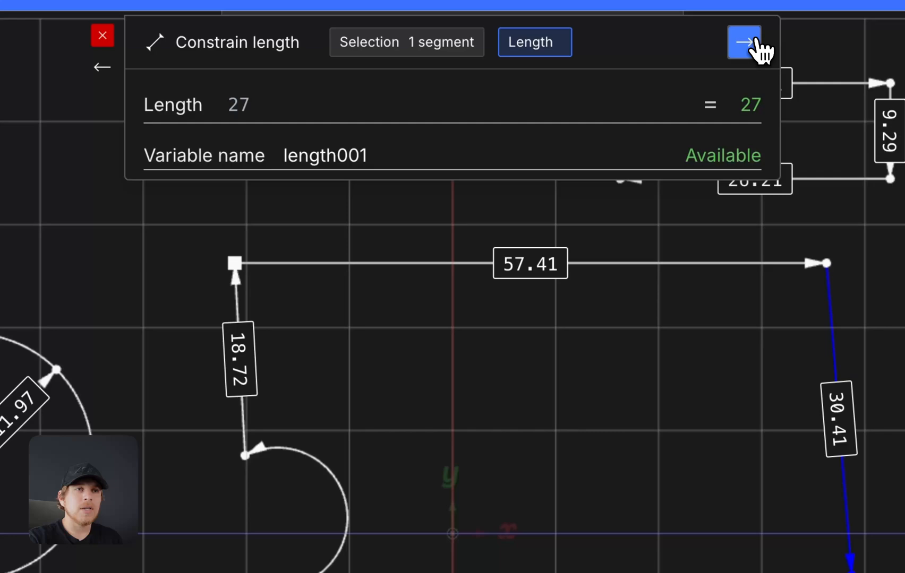
{"action": "left_click", "coordinate": [744, 41]}
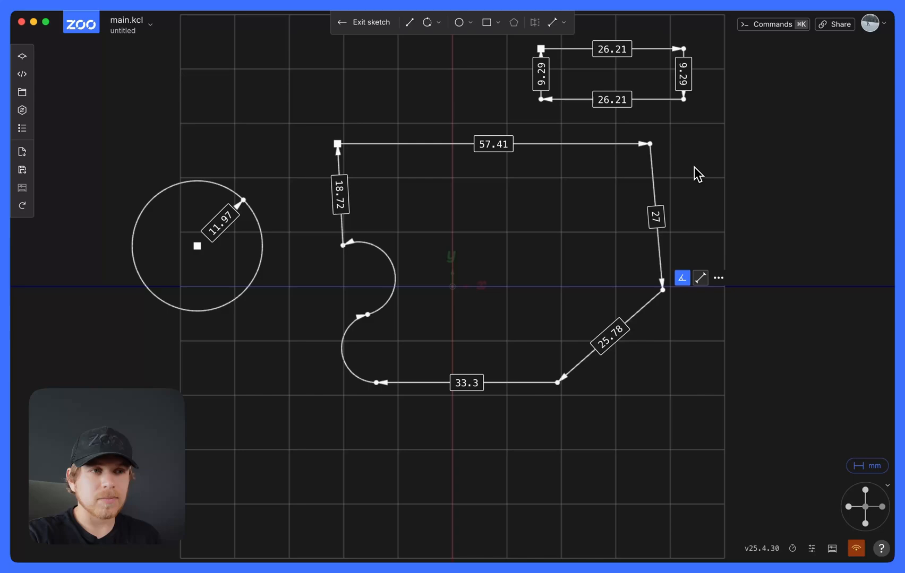
- Constrain the lower-right diagonal line to length001 - 10 (17), stored as length002
{"action": "left_click", "coordinate": [606, 335]}
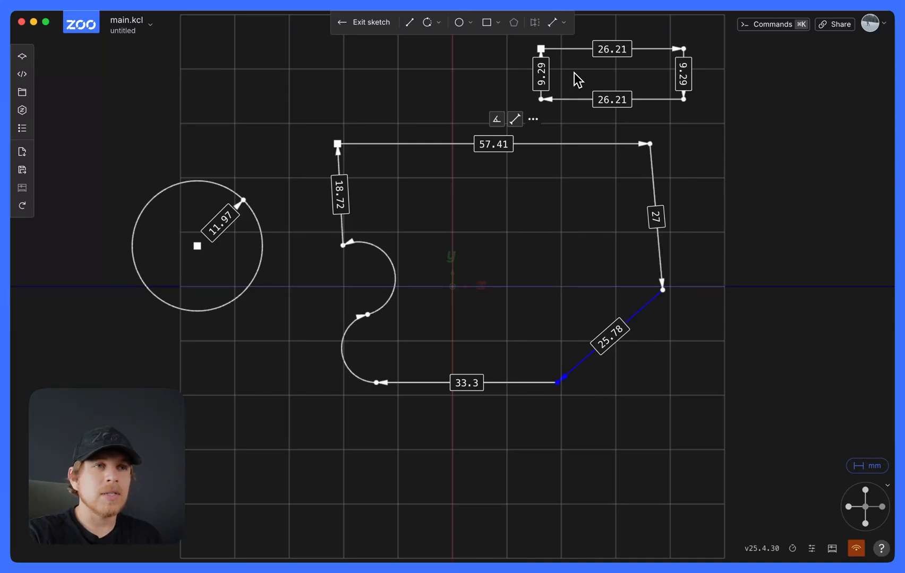
{"action": "left_click", "coordinate": [606, 323]}
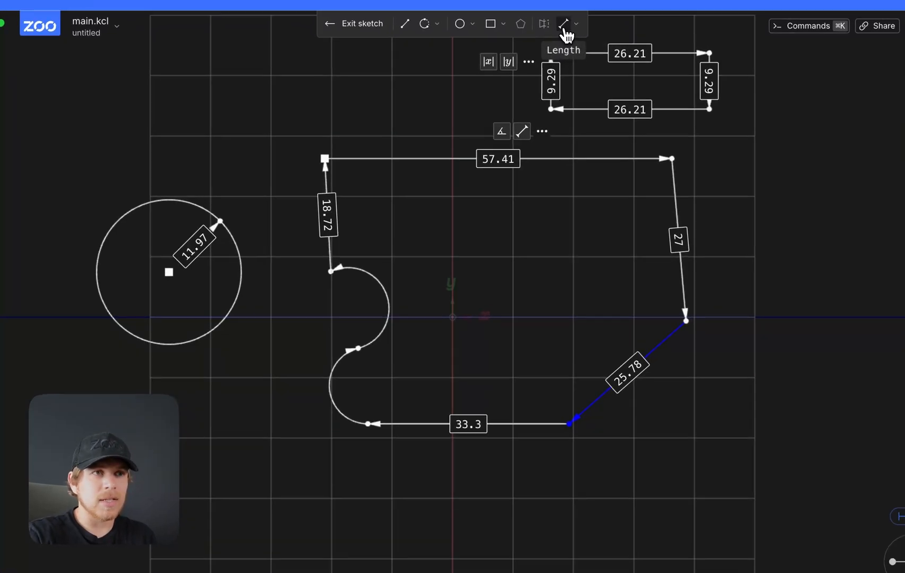
{"action": "left_click", "coordinate": [565, 23]}
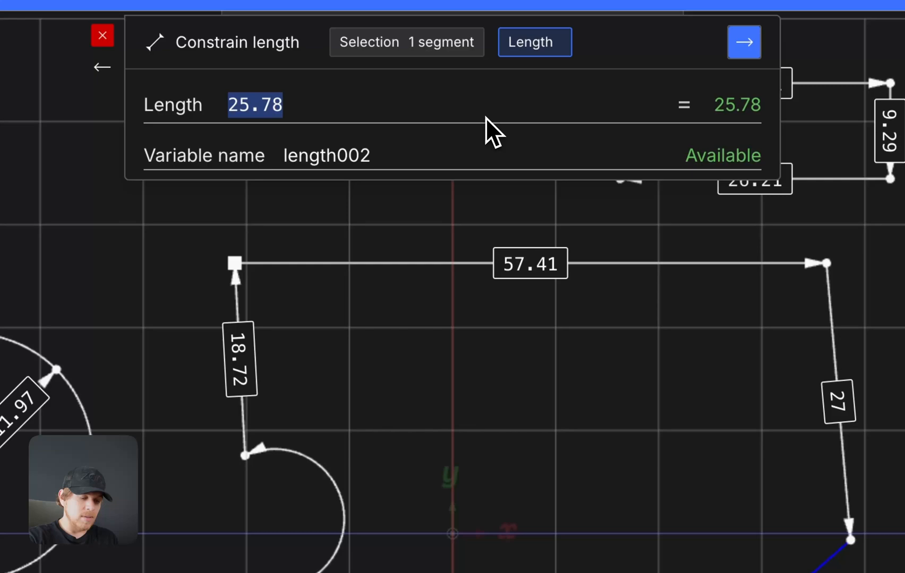
{"action": "type", "text": "length001 -"}
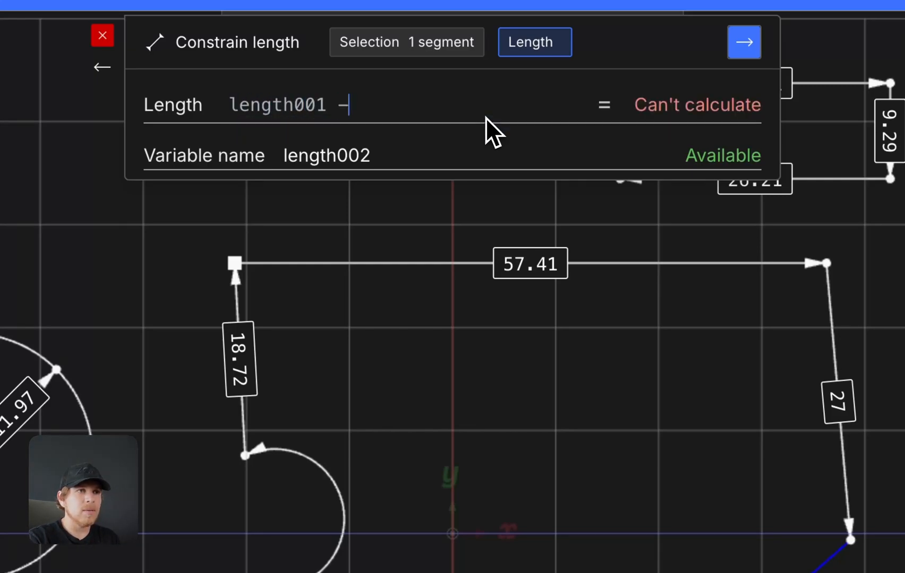
{"action": "type", "text": "10"}
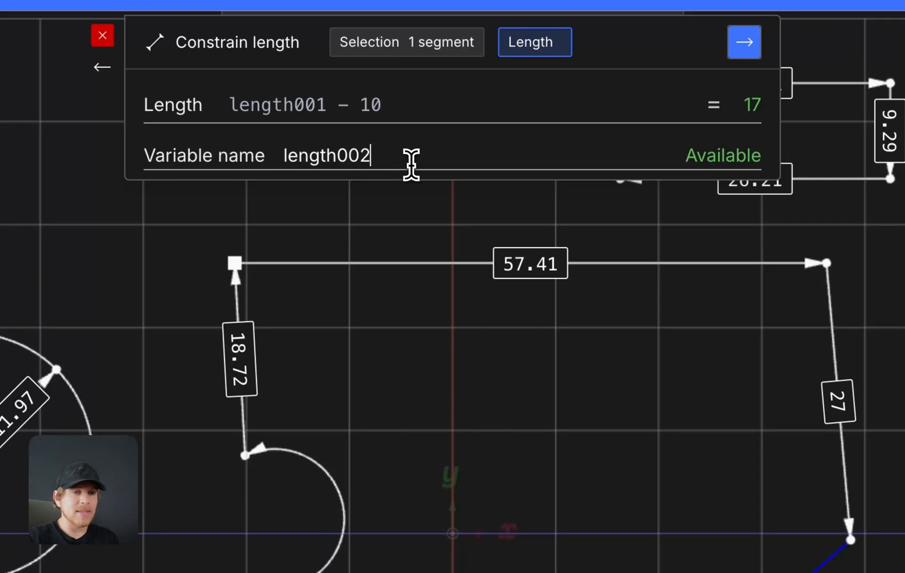
{"action": "mouse_move", "coordinate": [718, 24]}
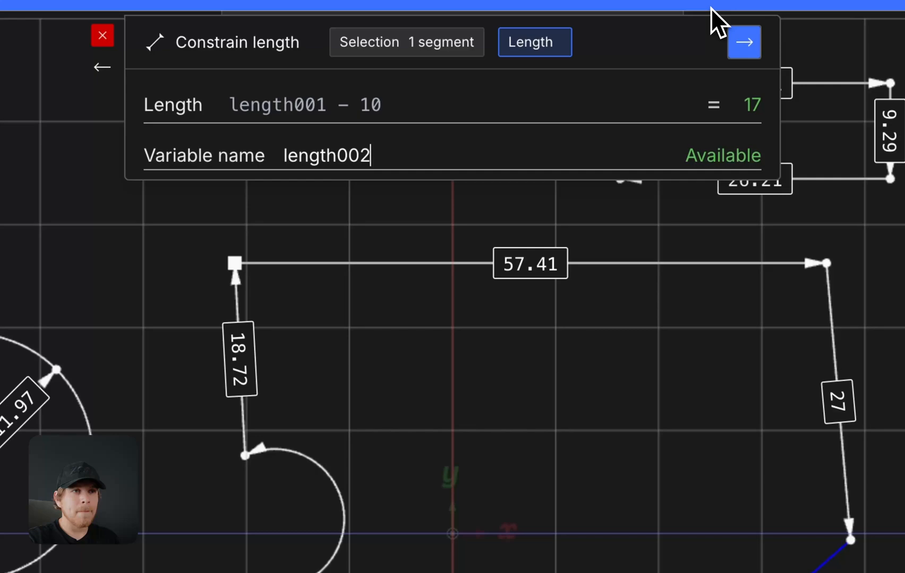
{"action": "left_click", "coordinate": [743, 41]}
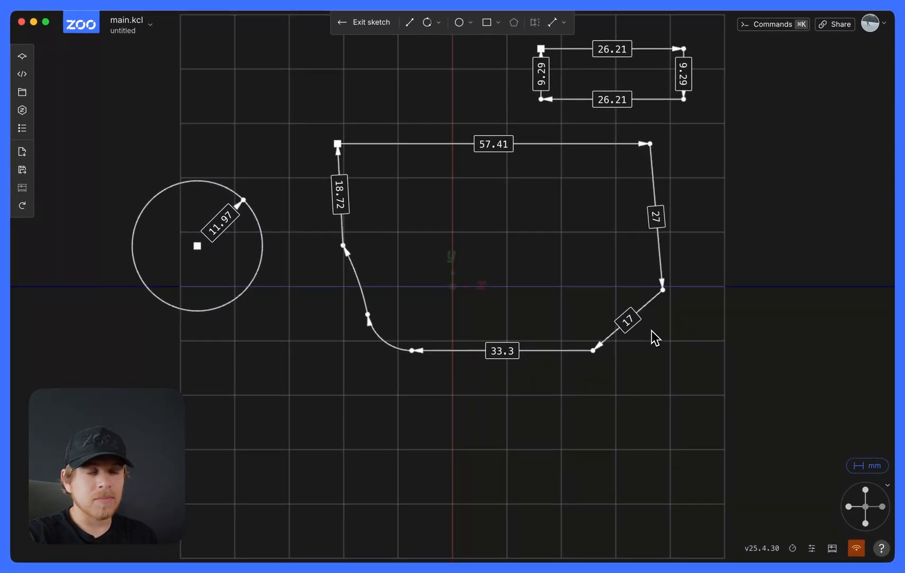
{"action": "mouse_move", "coordinate": [553, 256]}
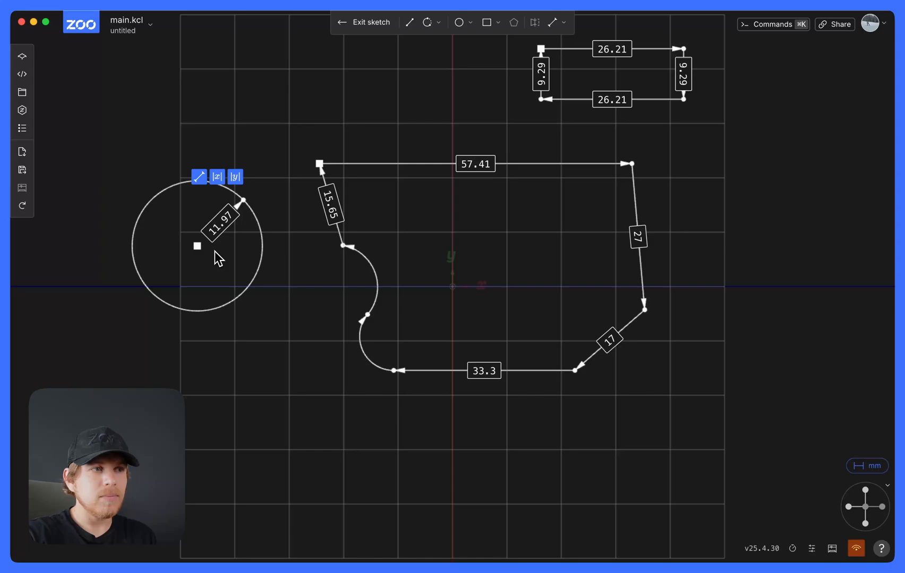
- Drag the profile's left geometry so its left line becomes 15.65 long
{"action": "left_click_drag", "start_coordinate": [196, 247], "coordinate": [234, 344]}
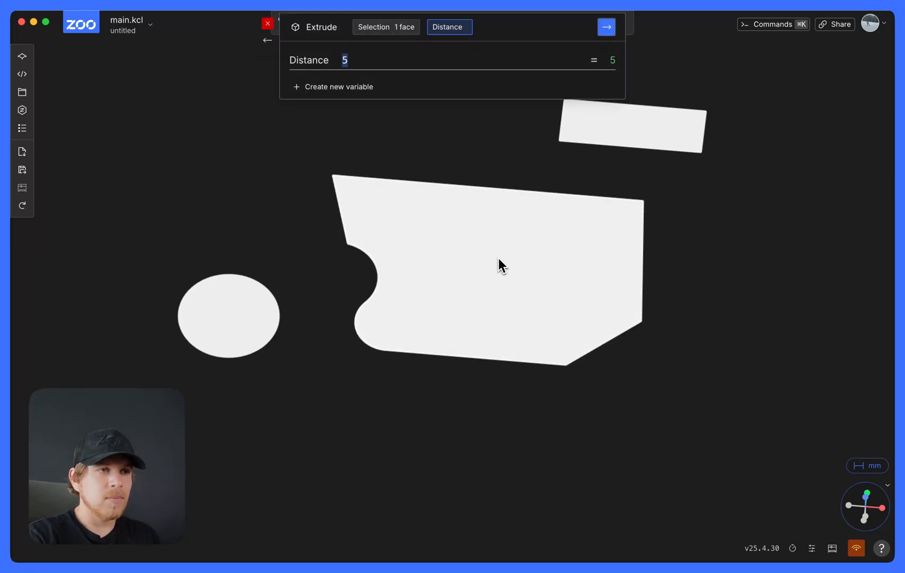
- Extrude the main profile face into a solid at distance 5, leaving rectangle and circle flat
{"action": "left_click", "coordinate": [605, 27]}
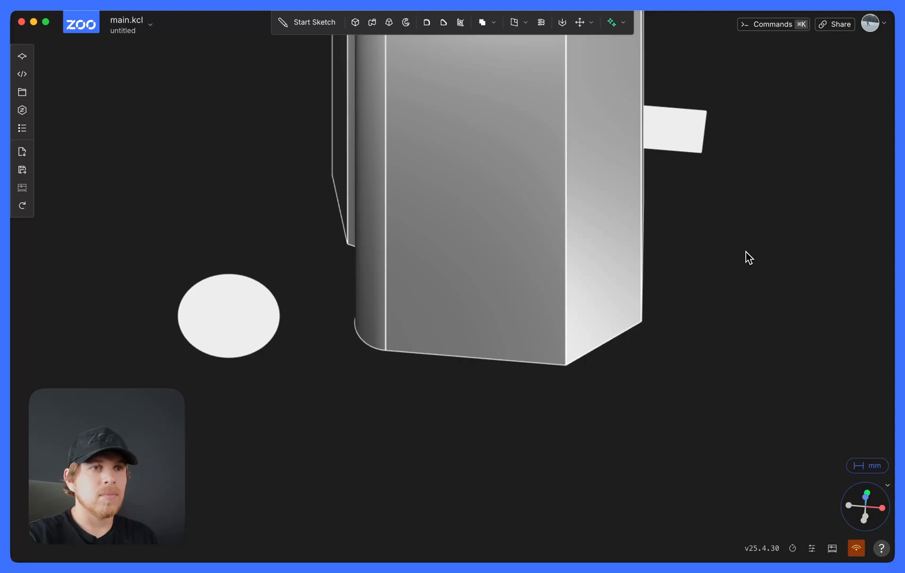